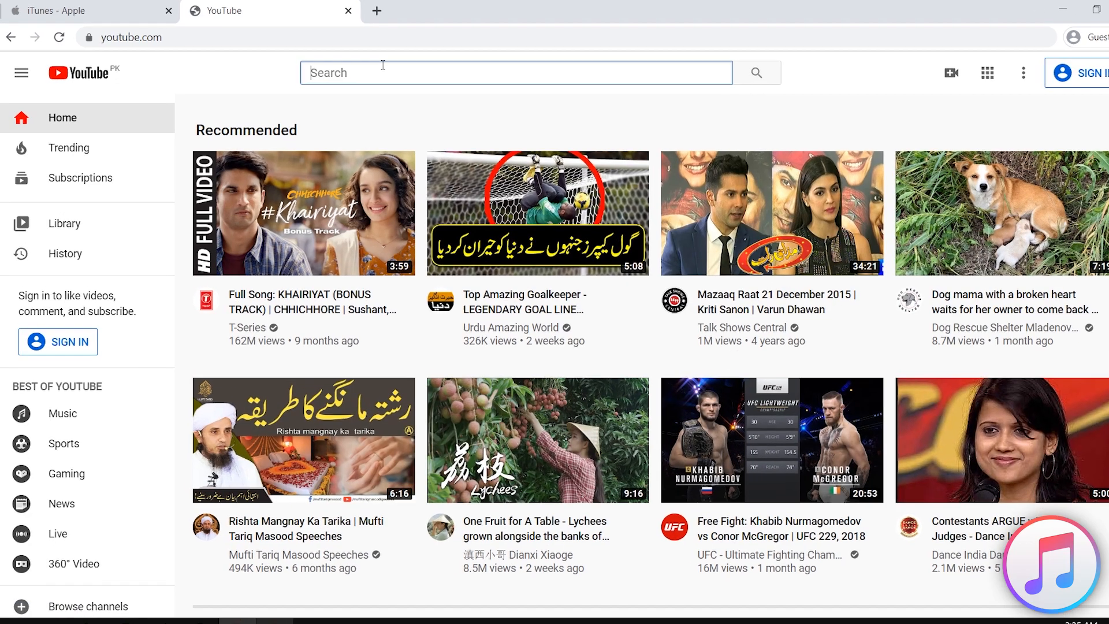
Search YouTube for 'how to put iphone ... recovery mode' and browse the results
{"action": "type", "text": "how to put iphone 6s in"}
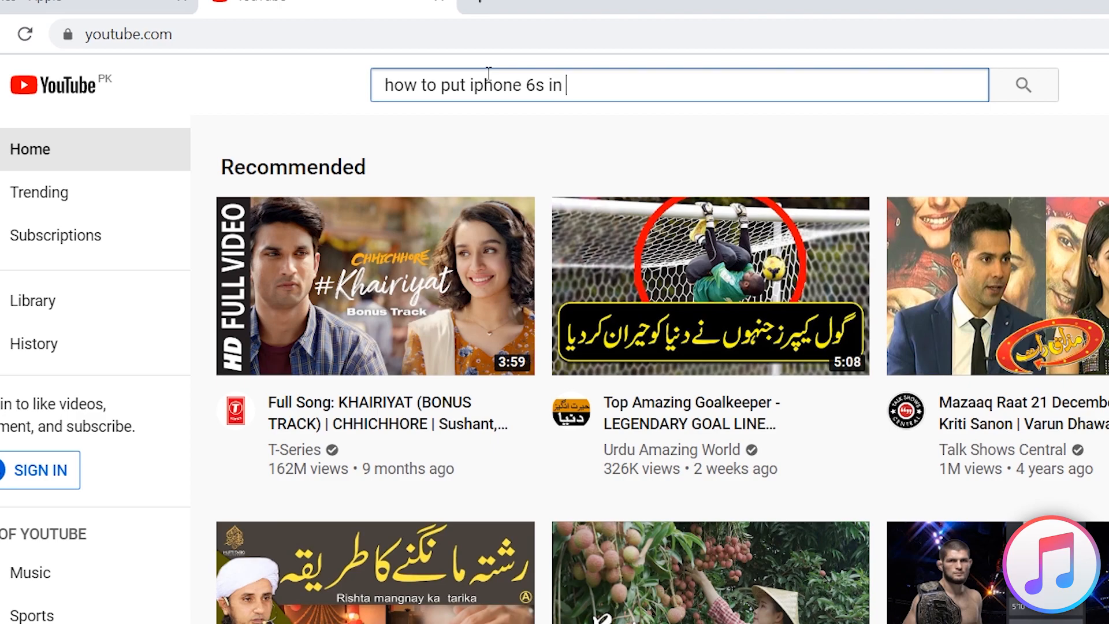
{"action": "type", "text": "recovery mo"}
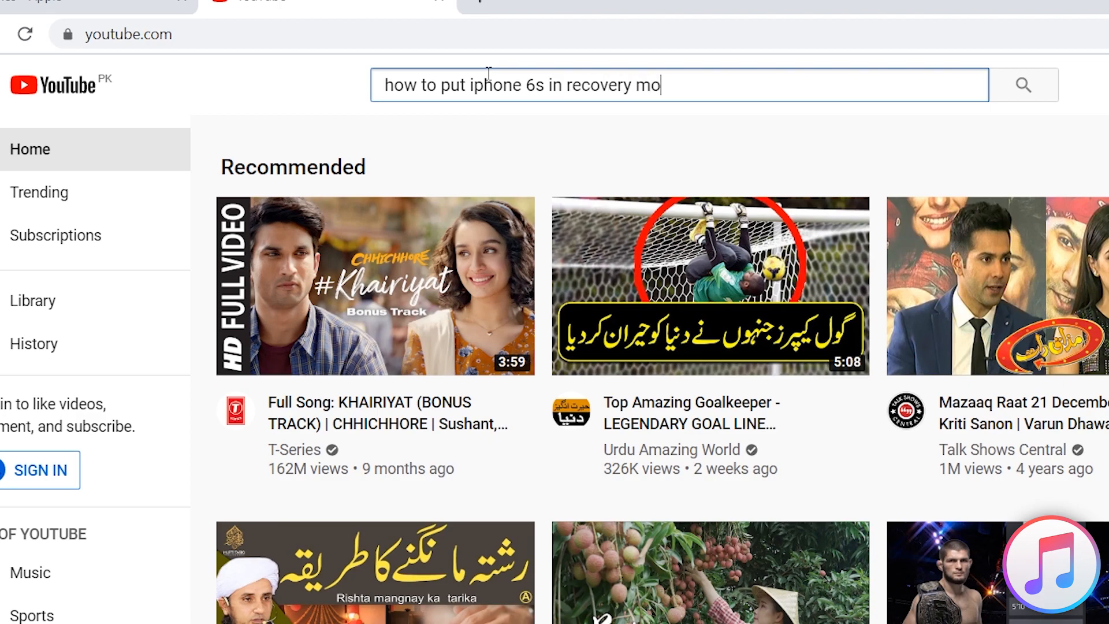
{"action": "key", "text": "Enter"}
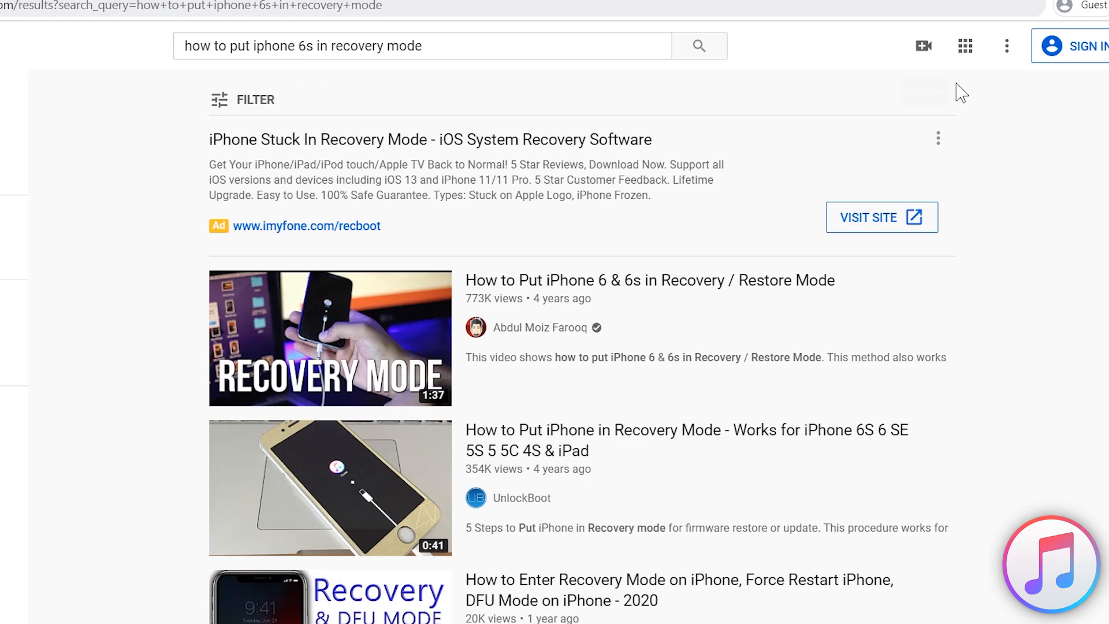
{"action": "scroll", "scroll_direction": "down", "scroll_amount": 3}
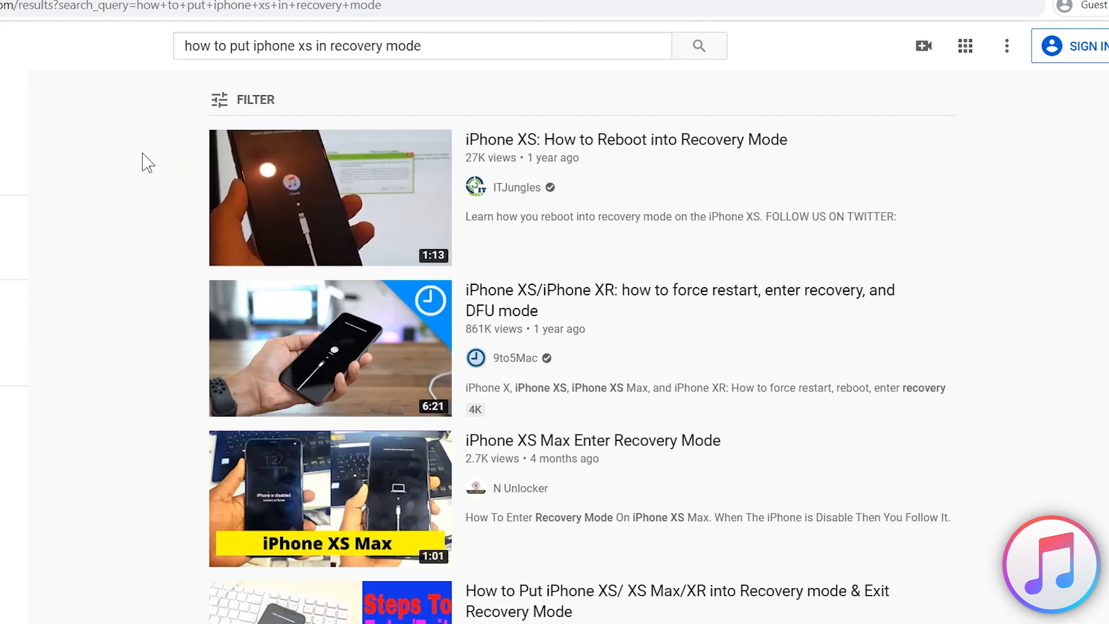
{"action": "mouse_move", "coordinate": [301, 178]}
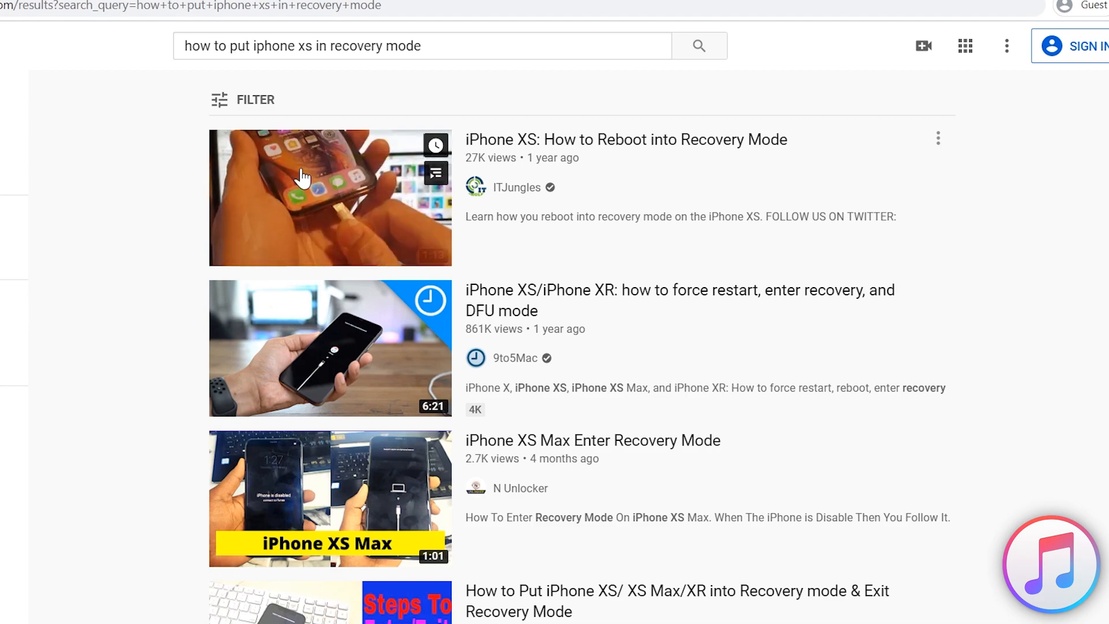
{"action": "mouse_move", "coordinate": [355, 353]}
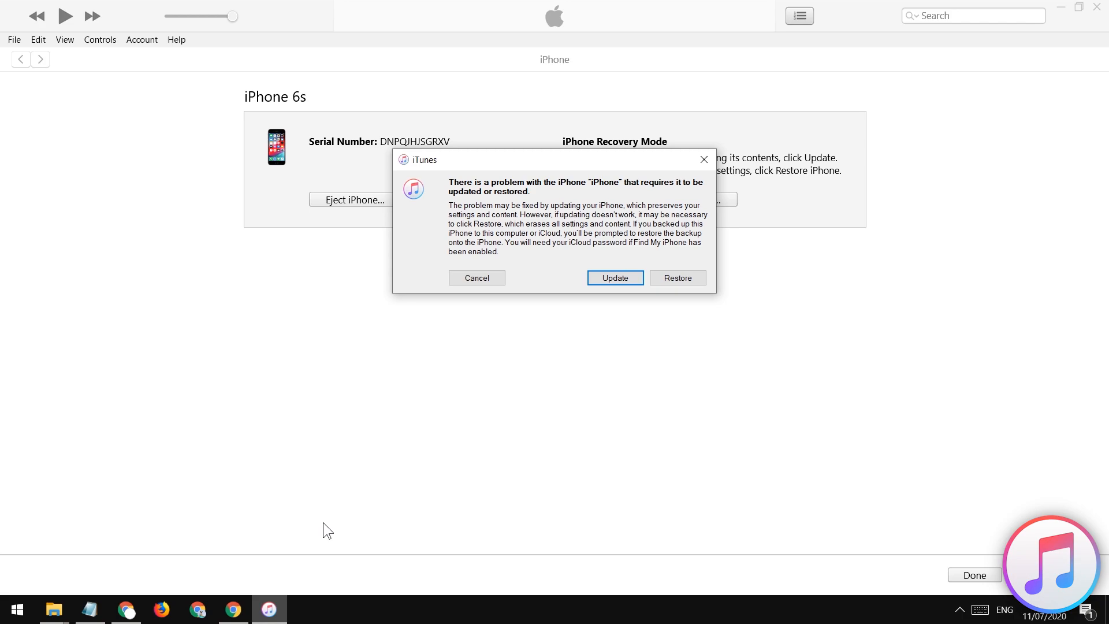
Dismiss the alert, start and confirm Restore iPhone, and accept the software license
{"action": "left_click", "coordinate": [477, 277]}
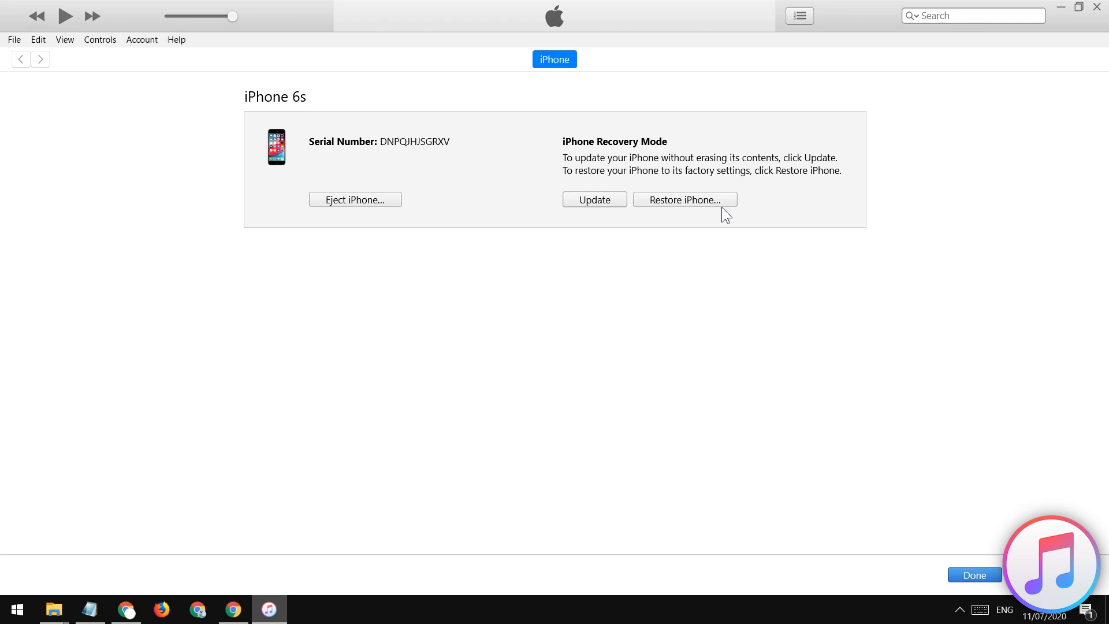
{"action": "left_click", "coordinate": [684, 199]}
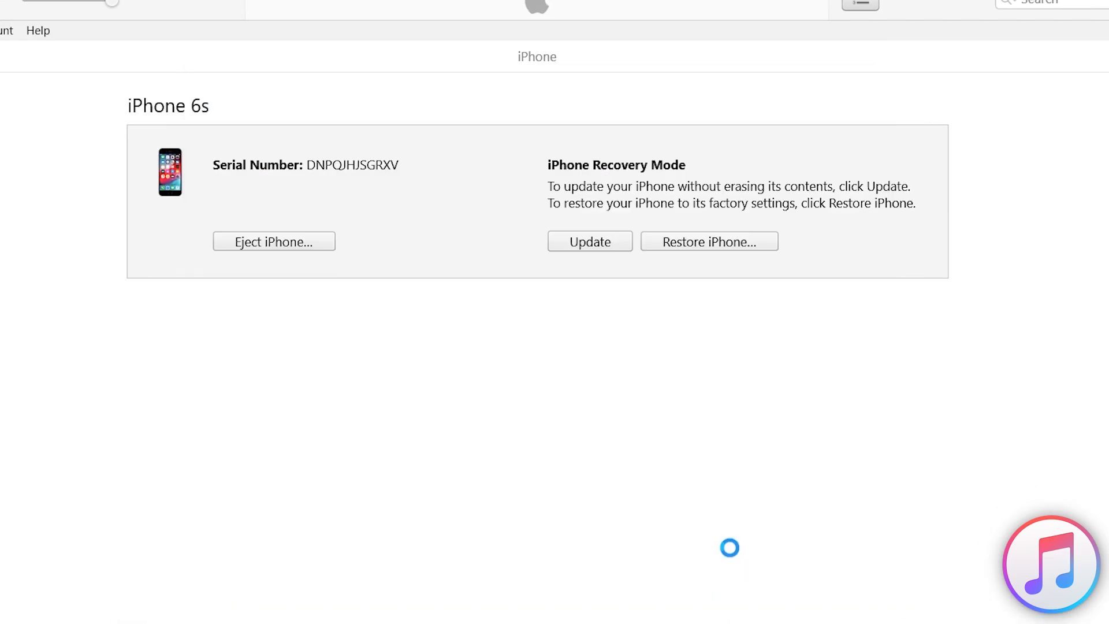
{"action": "left_click", "coordinate": [589, 241]}
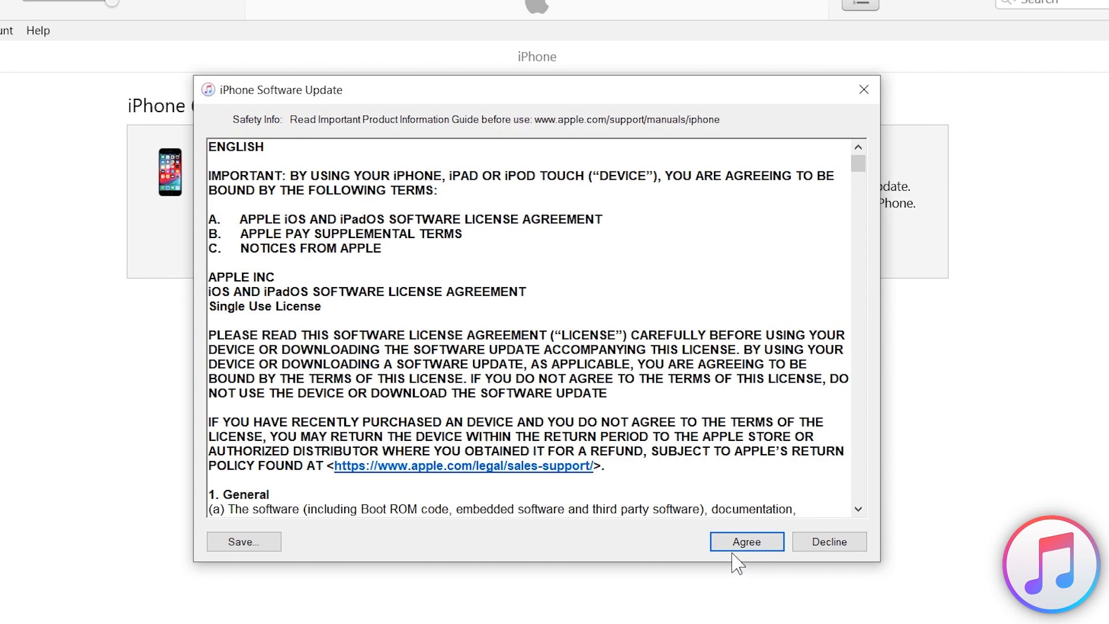
{"action": "left_click", "coordinate": [747, 541]}
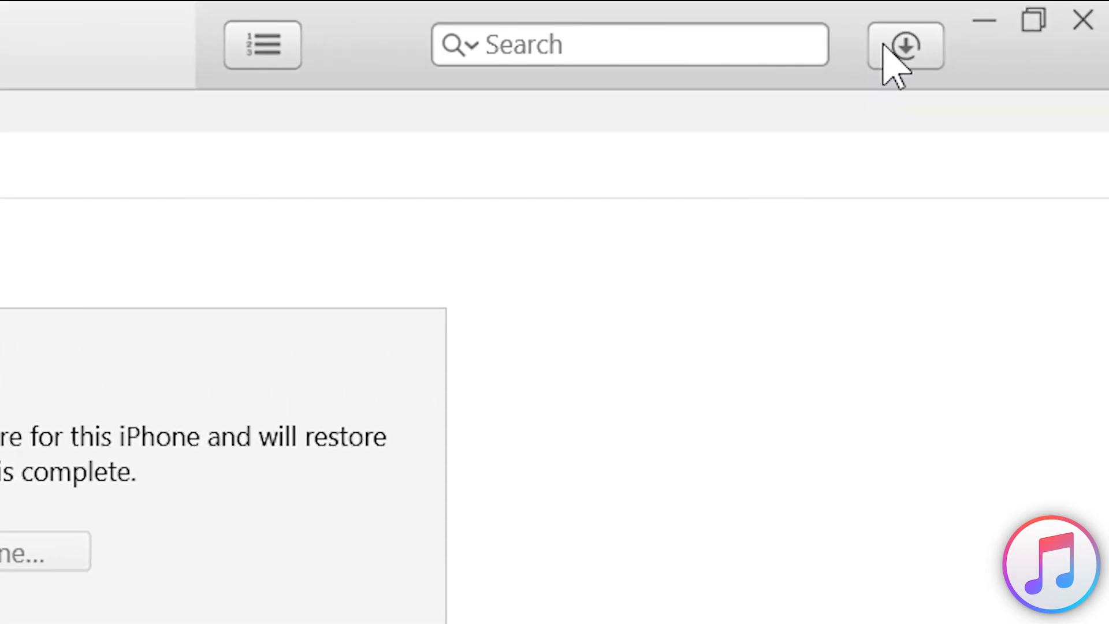
View the Downloads list showing the iPhone Software Update progress of 3.53 GB
{"action": "left_click", "coordinate": [906, 47]}
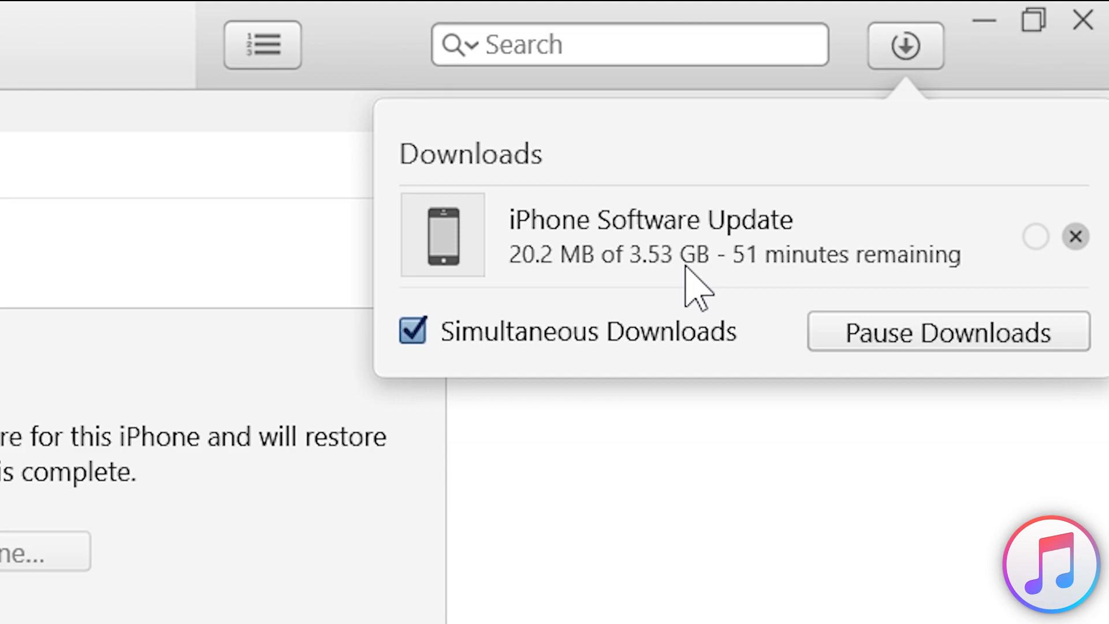
{"action": "mouse_move", "coordinate": [1084, 281]}
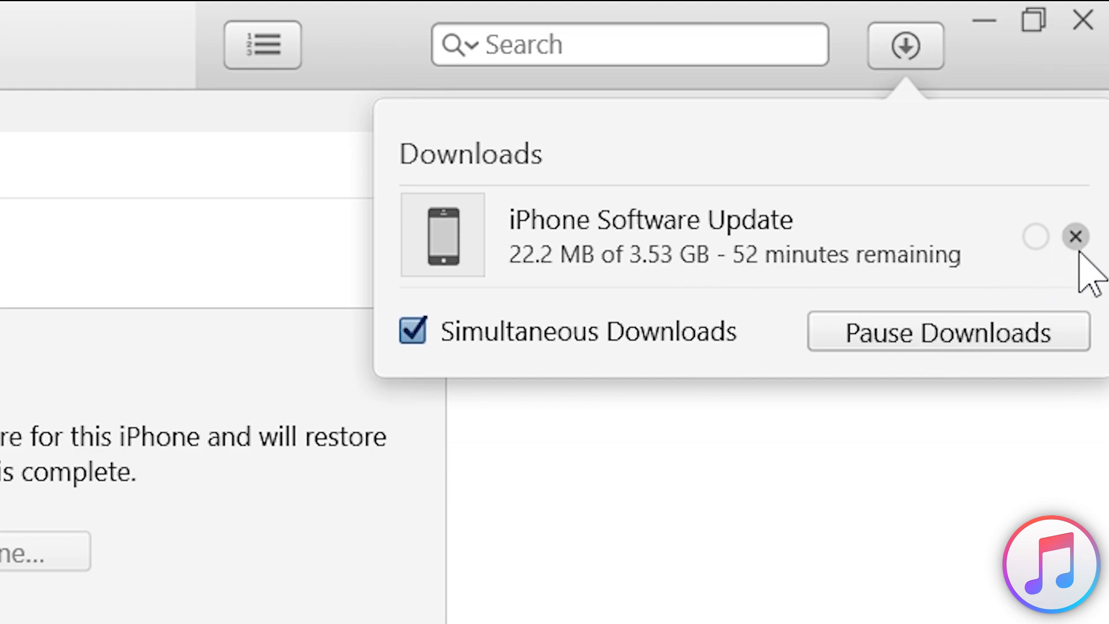
{"action": "mouse_move", "coordinate": [1069, 286]}
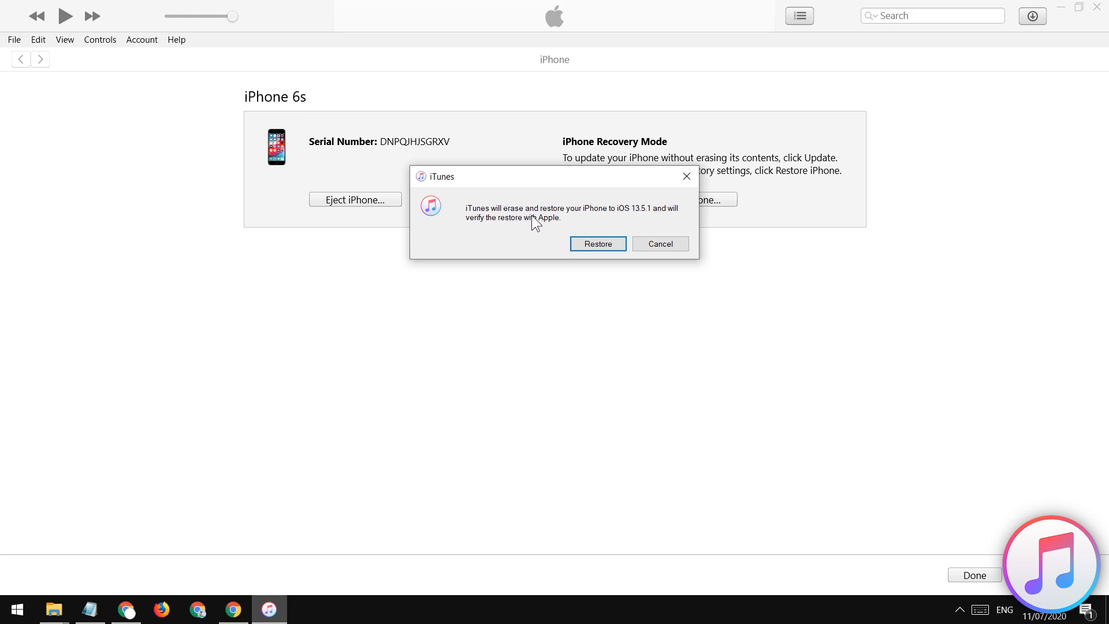
Confirm erasing and restoring the iPhone 6s to iOS 13.5.1
{"action": "left_click", "coordinate": [598, 244]}
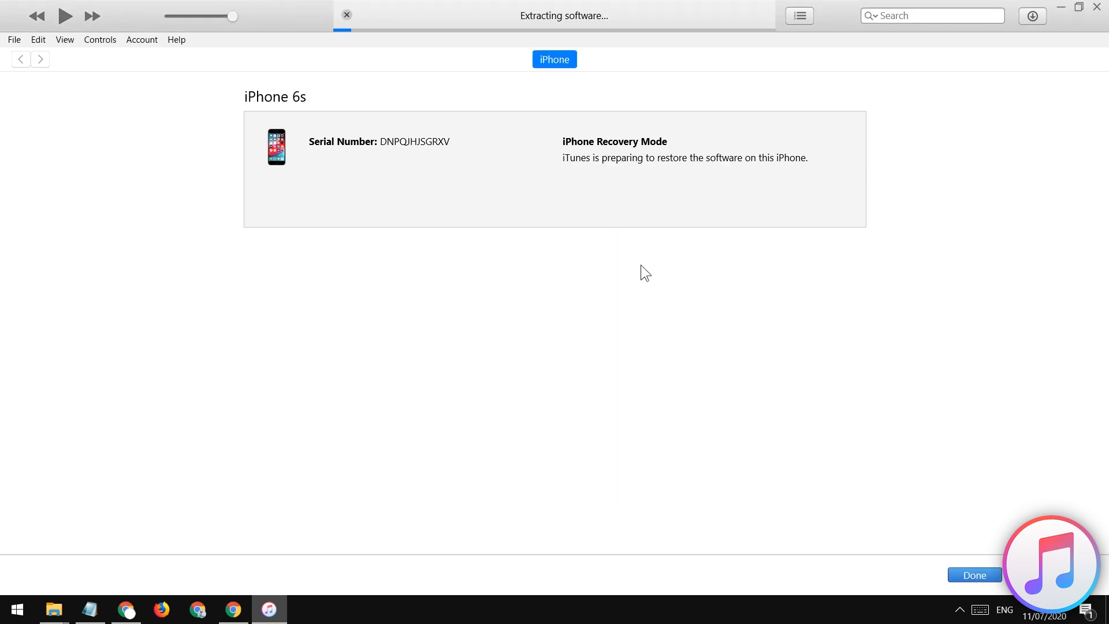